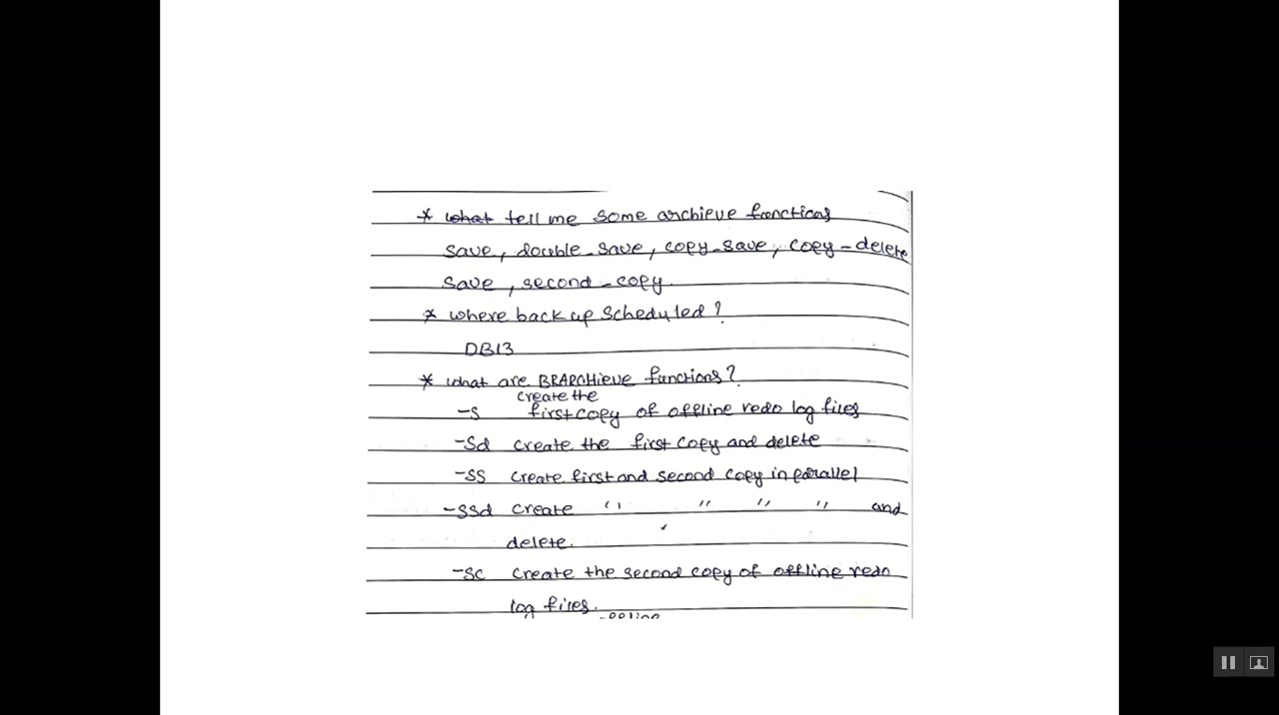
scroll(down, 3)
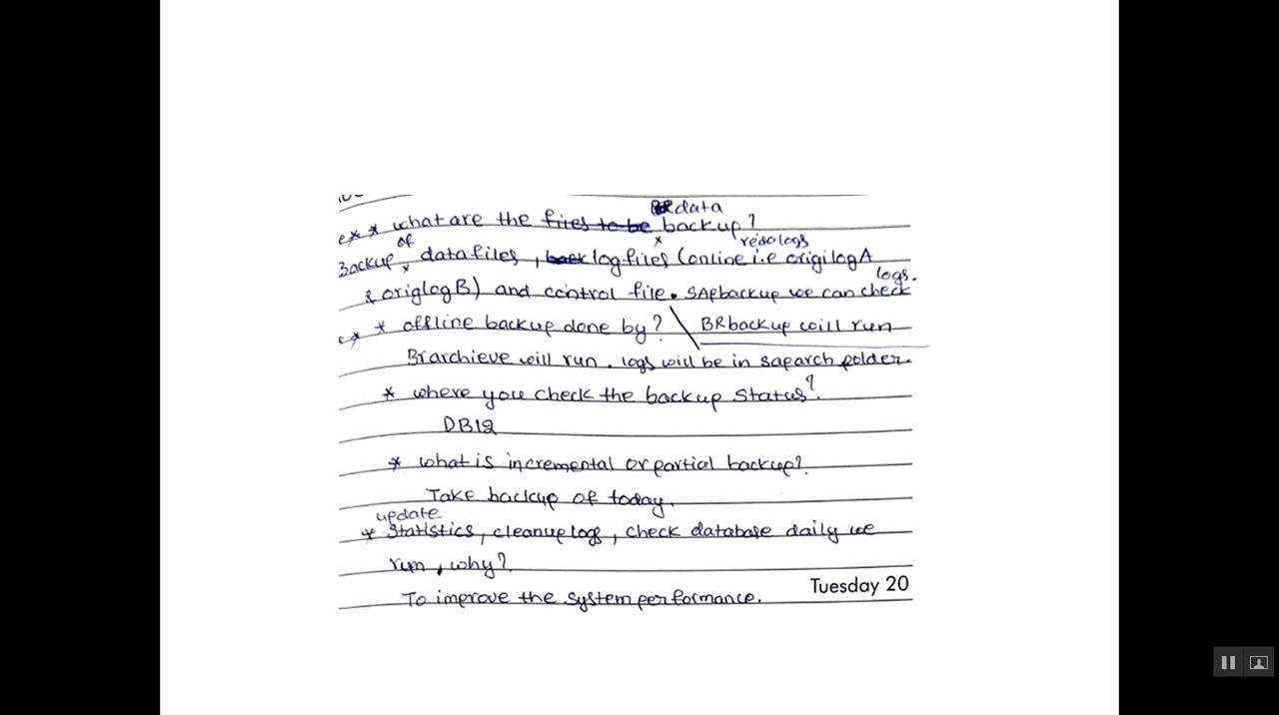